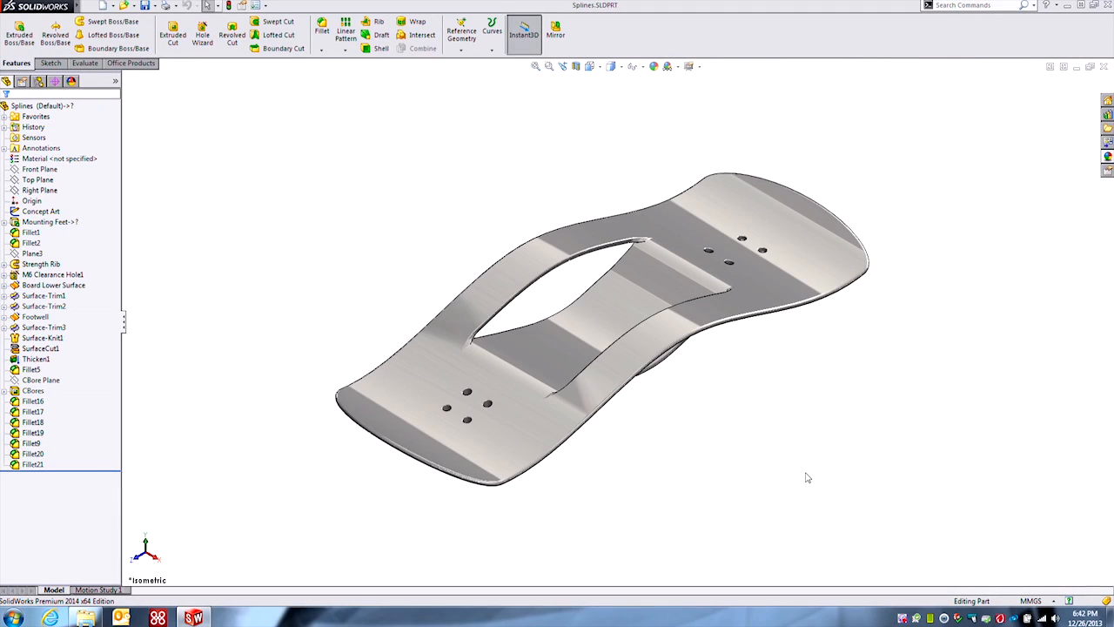
Step: Orbit the footbed and set it to a straight side view before tilting to perspective
left_click_drag(805, 477, 690, 442)
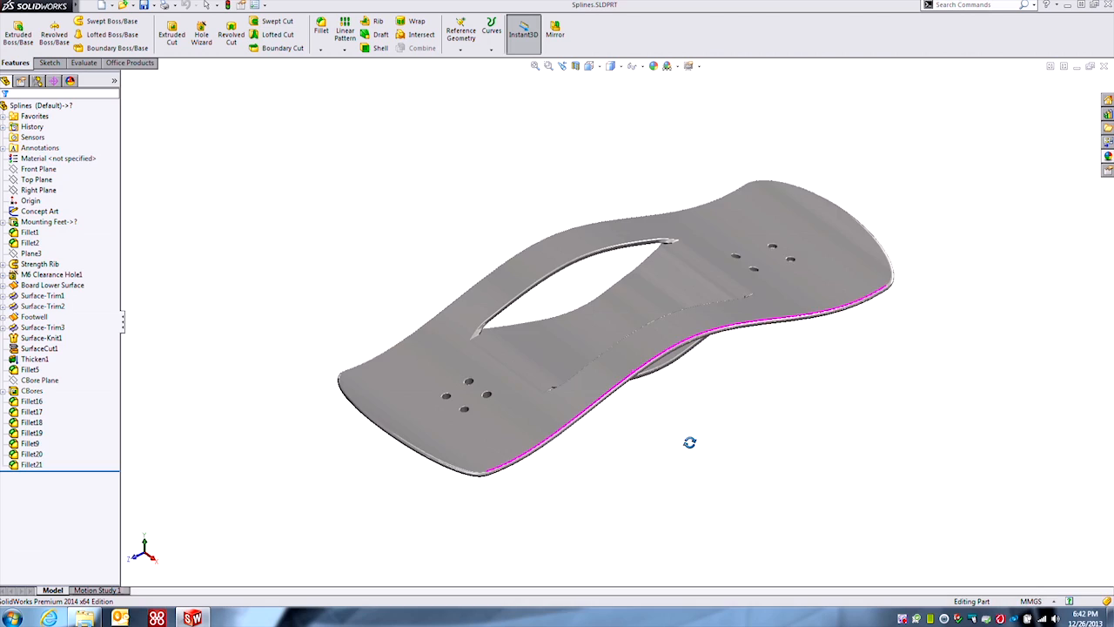
left_click_drag(689, 442, 745, 475)
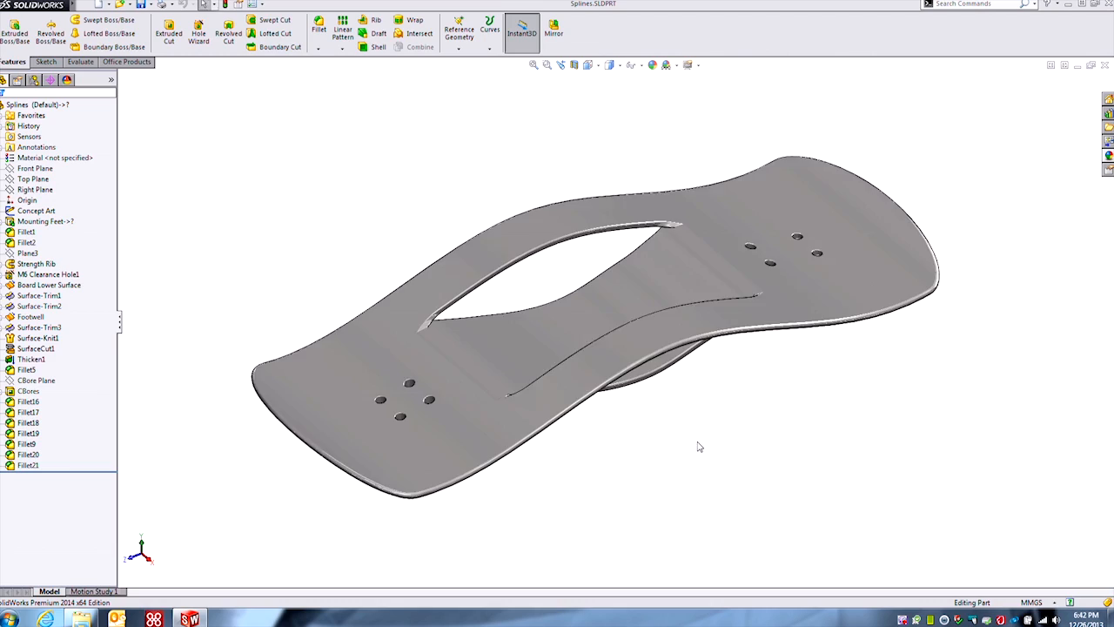
left_click_drag(696, 446, 655, 387)
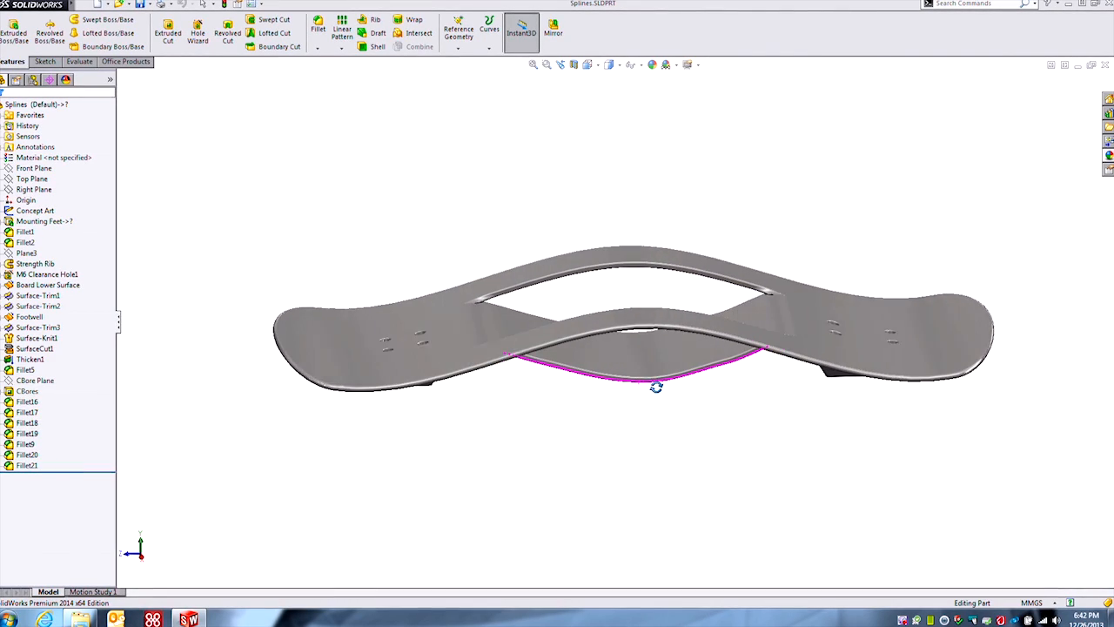
left_click_drag(655, 387, 654, 425)
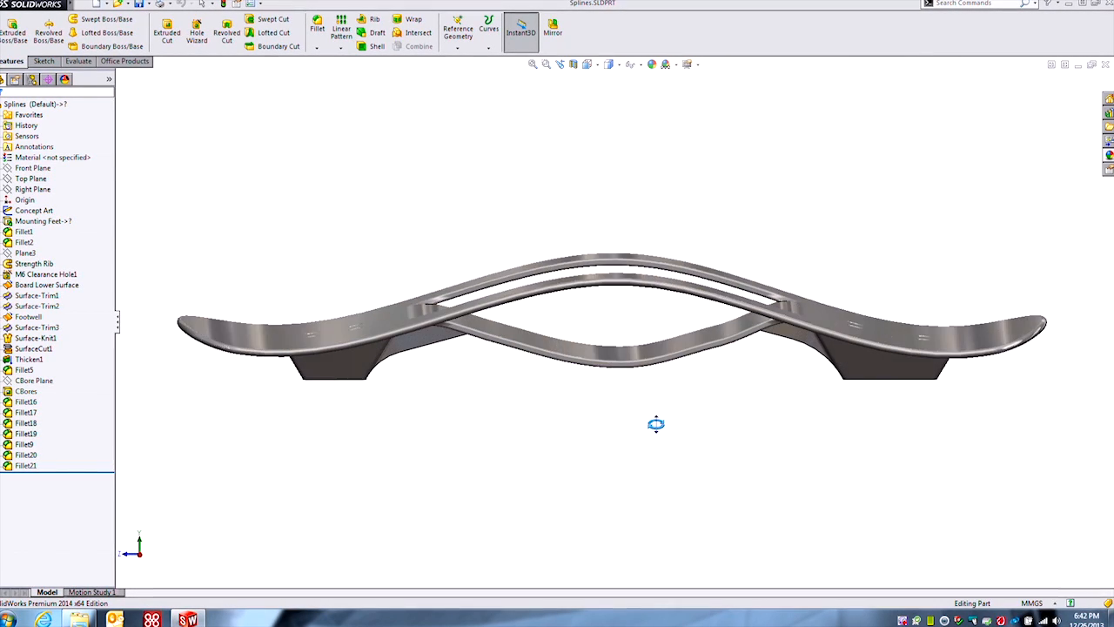
left_click(409, 328)
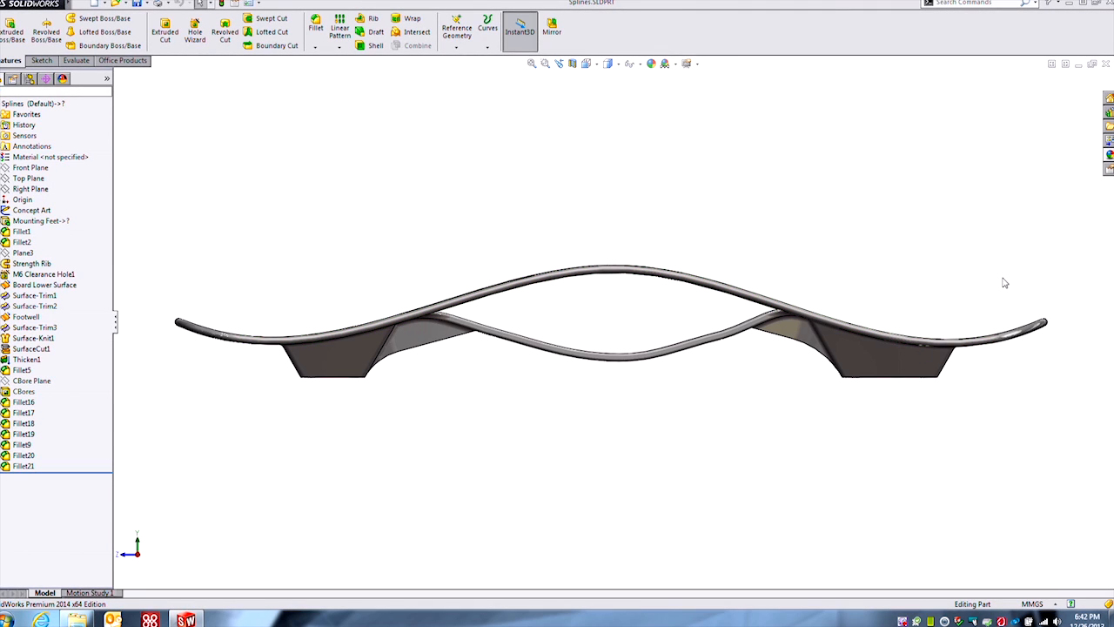
mouse_move(919, 245)
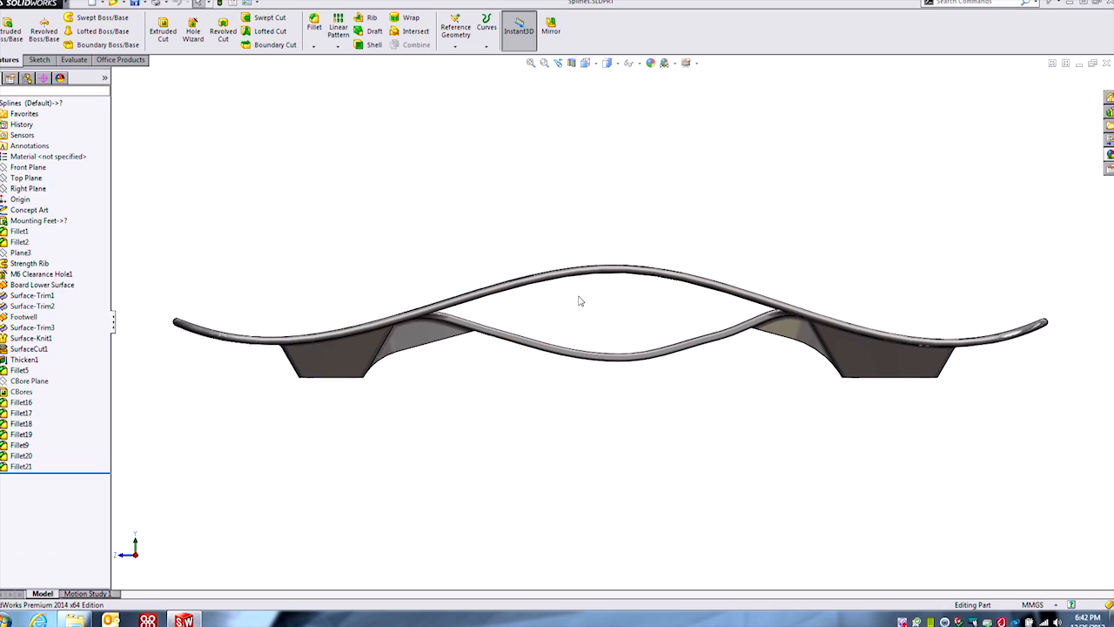
left_click_drag(581, 300, 362, 216)
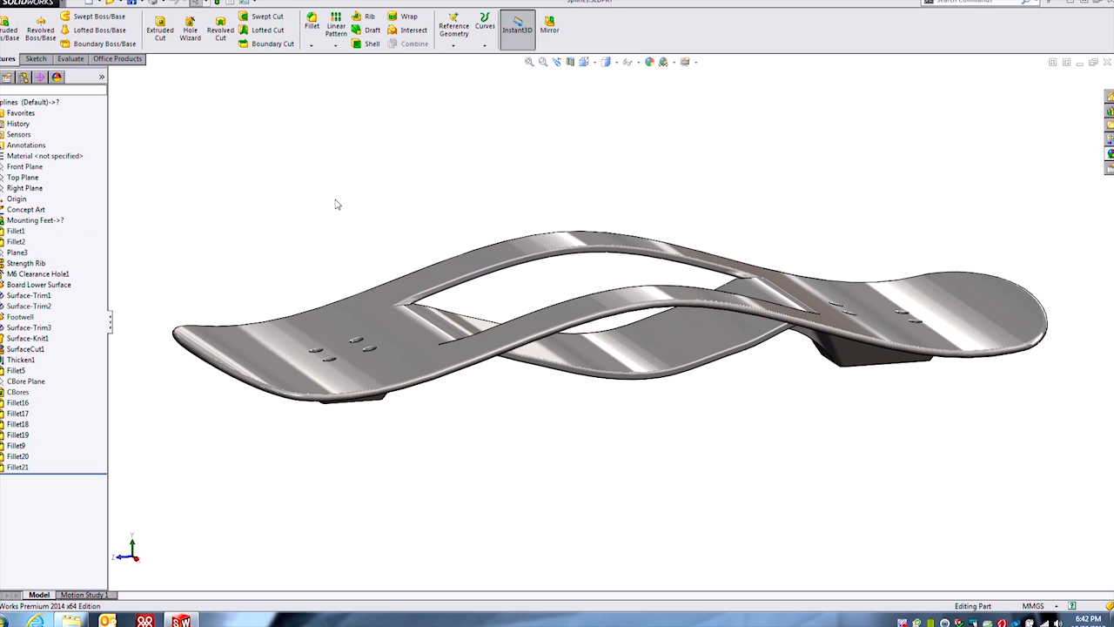
mouse_move(489, 265)
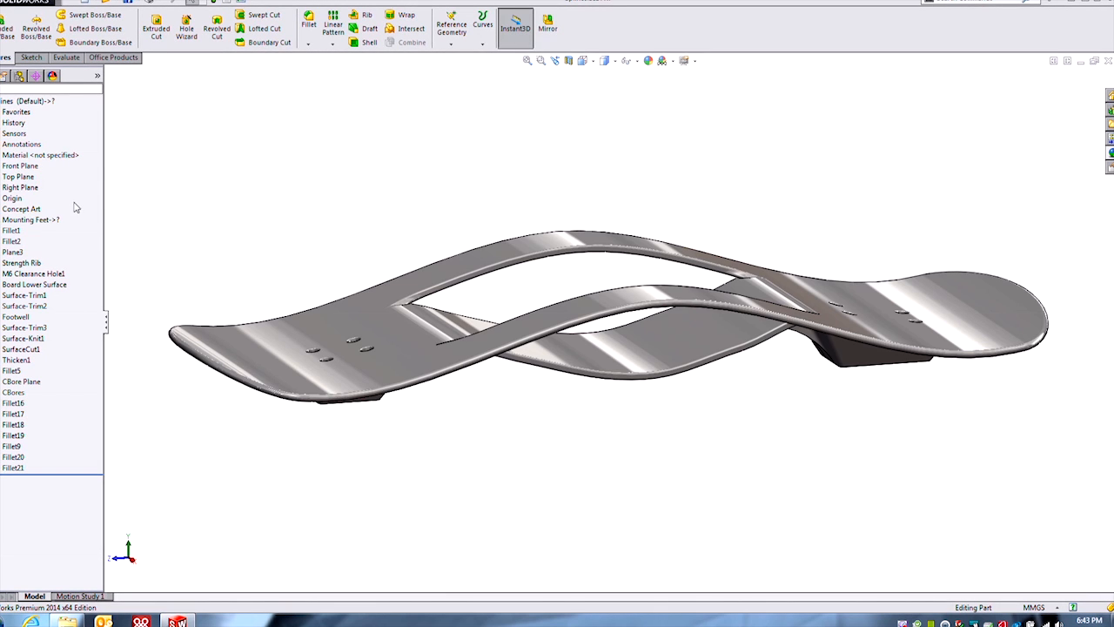
Step: Edit the Concept Art sketch with its 825 mm line and start Sketch Picture
double_click(21, 209)
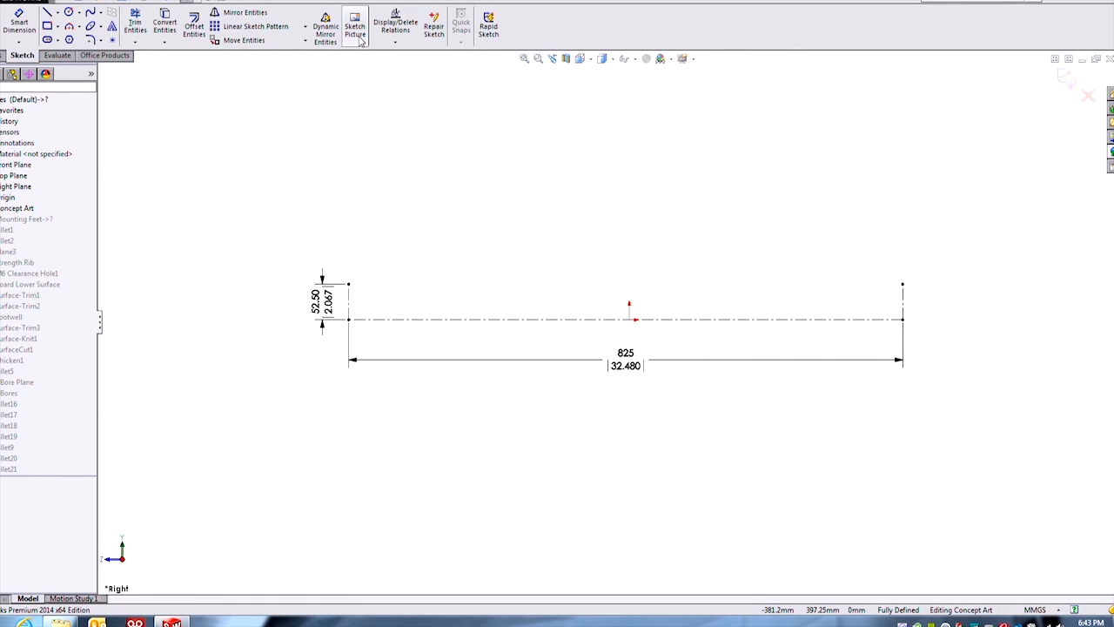
left_click(355, 17)
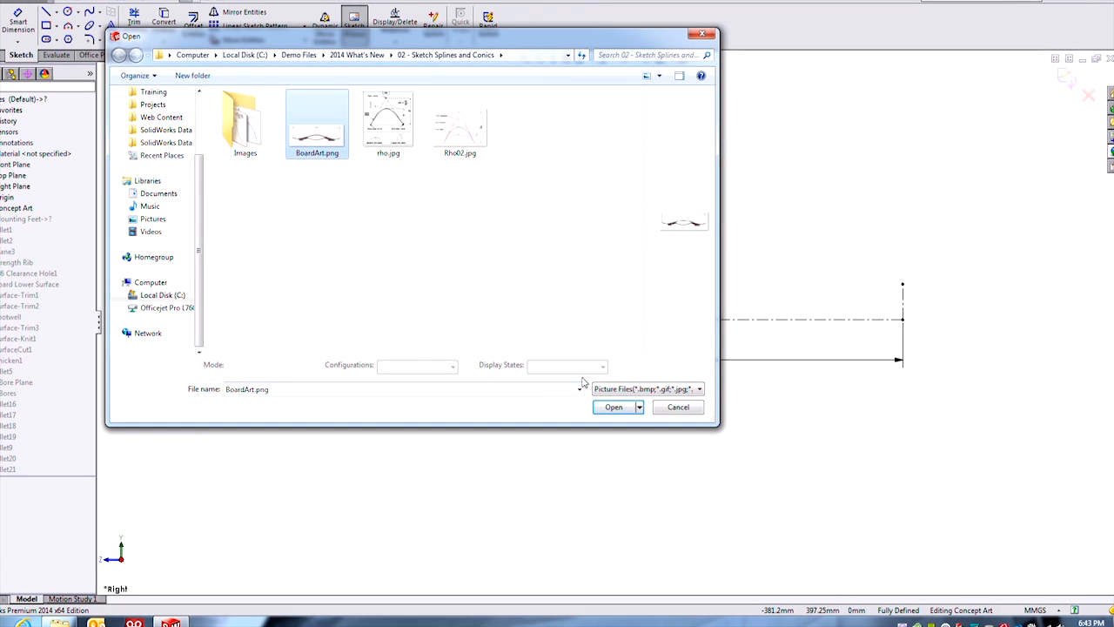
Step: Insert BoardArt.png as a sketch picture beside the 825 dimension
left_click(613, 407)
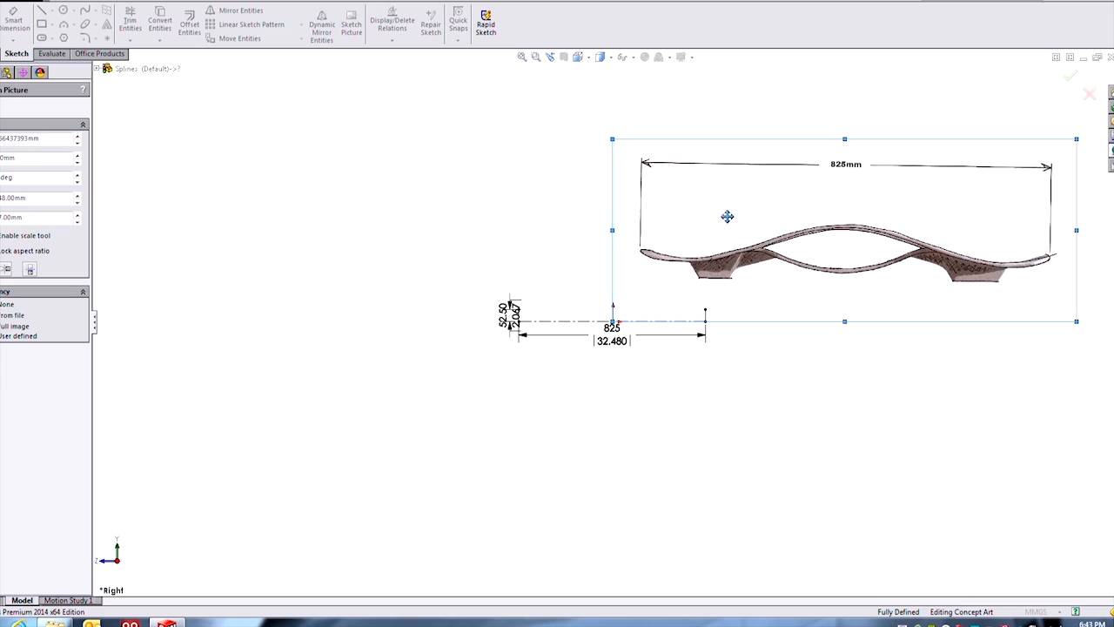
Step: Enlarge and move the BoardArt picture so its span lines up with the 825 dimension line
left_click_drag(728, 216, 651, 317)
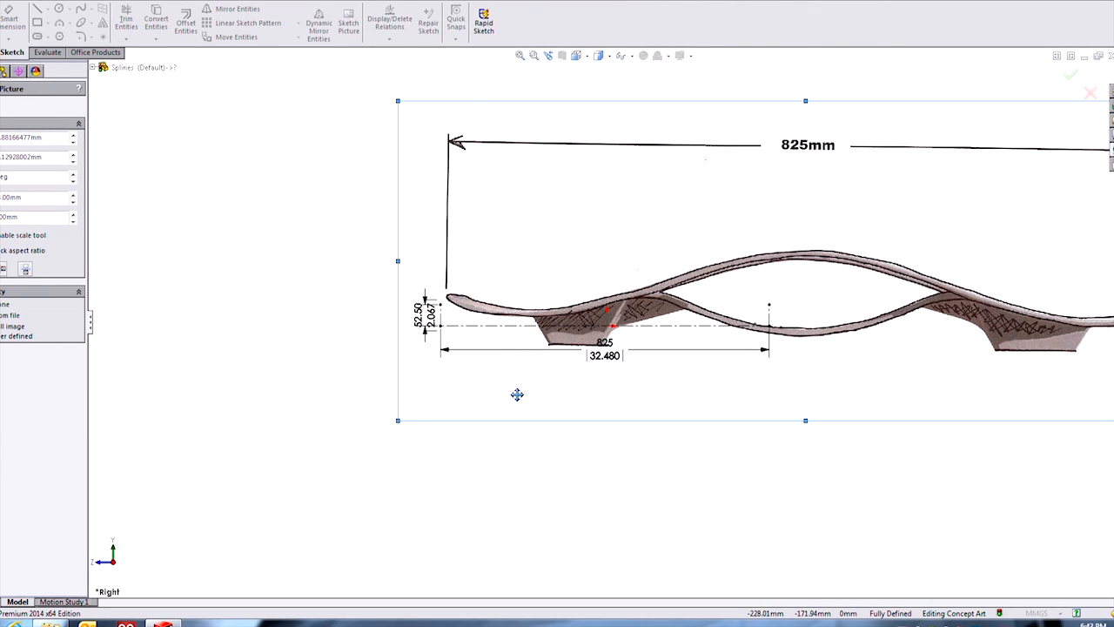
mouse_move(943, 206)
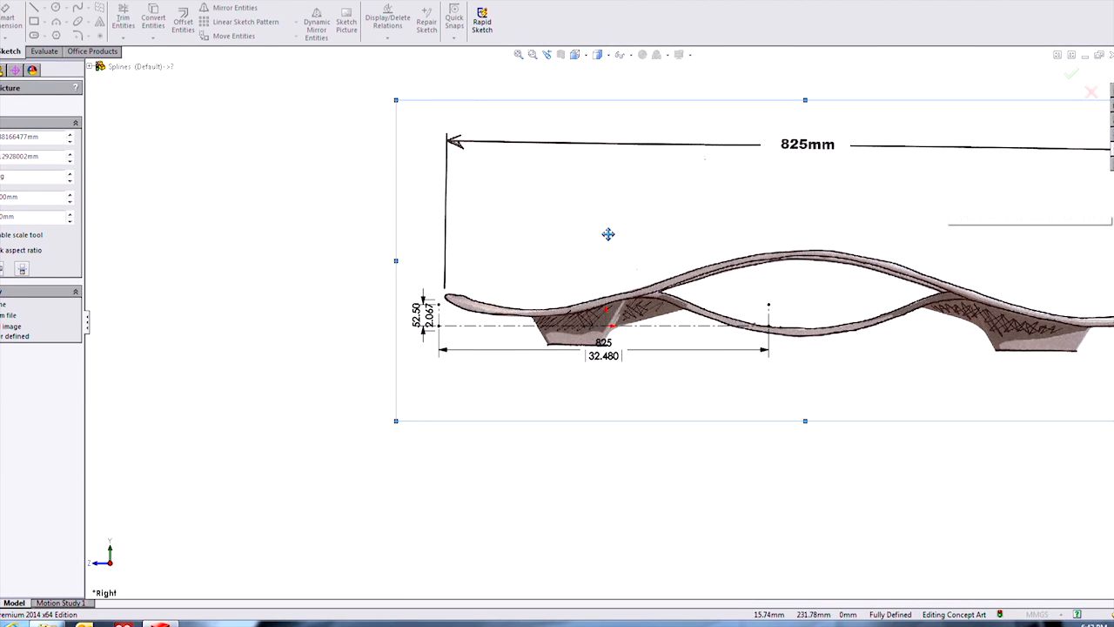
left_click_drag(609, 233, 584, 261)
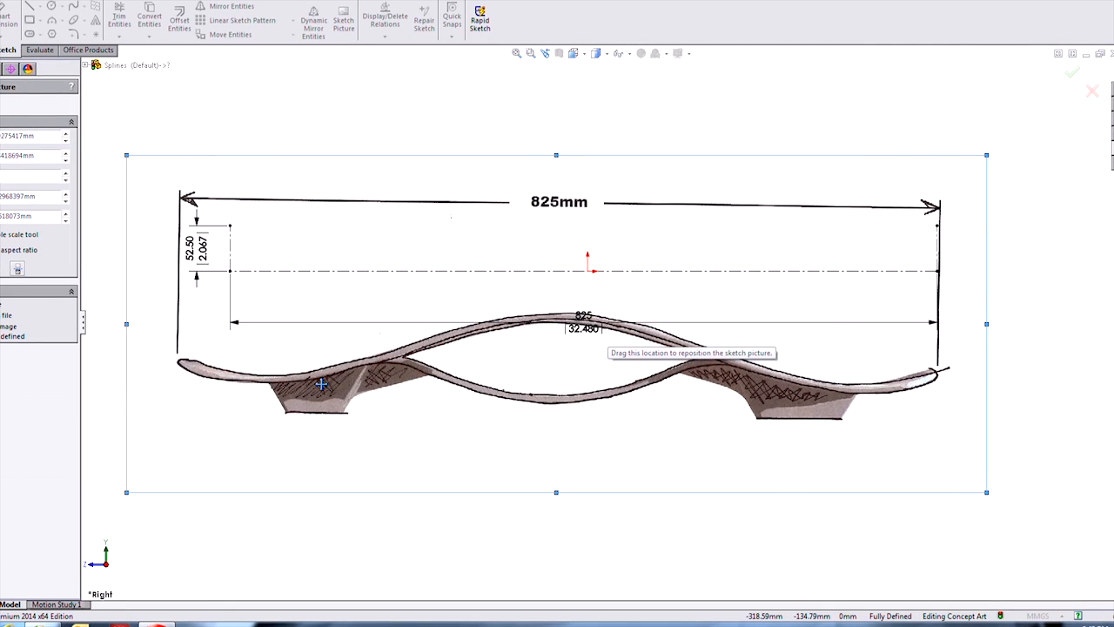
left_click_drag(321, 383, 367, 250)
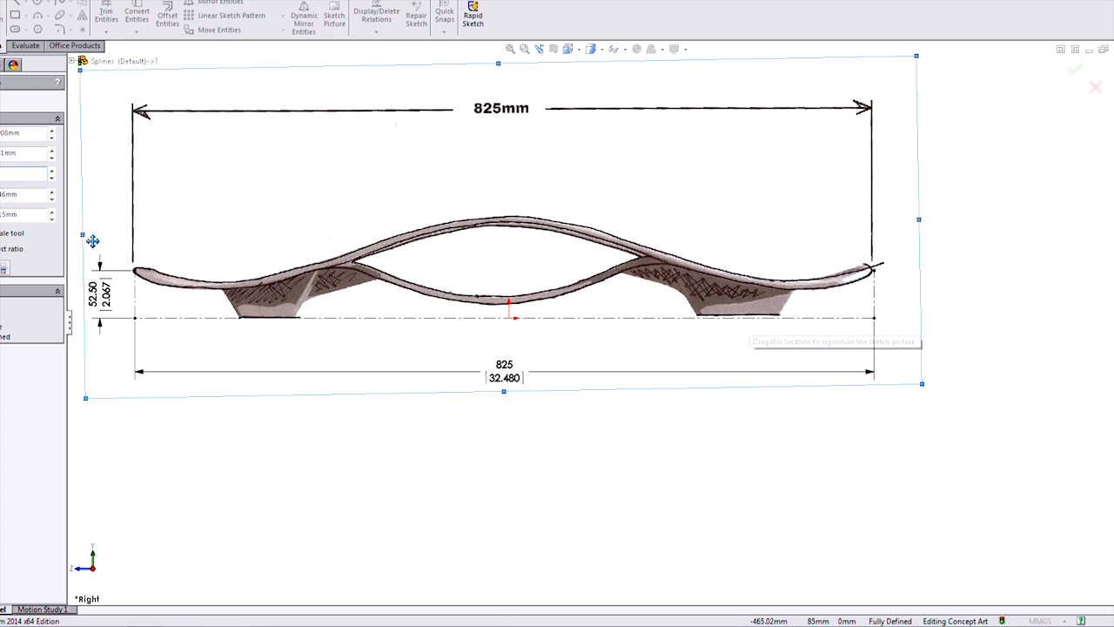
mouse_move(235, 183)
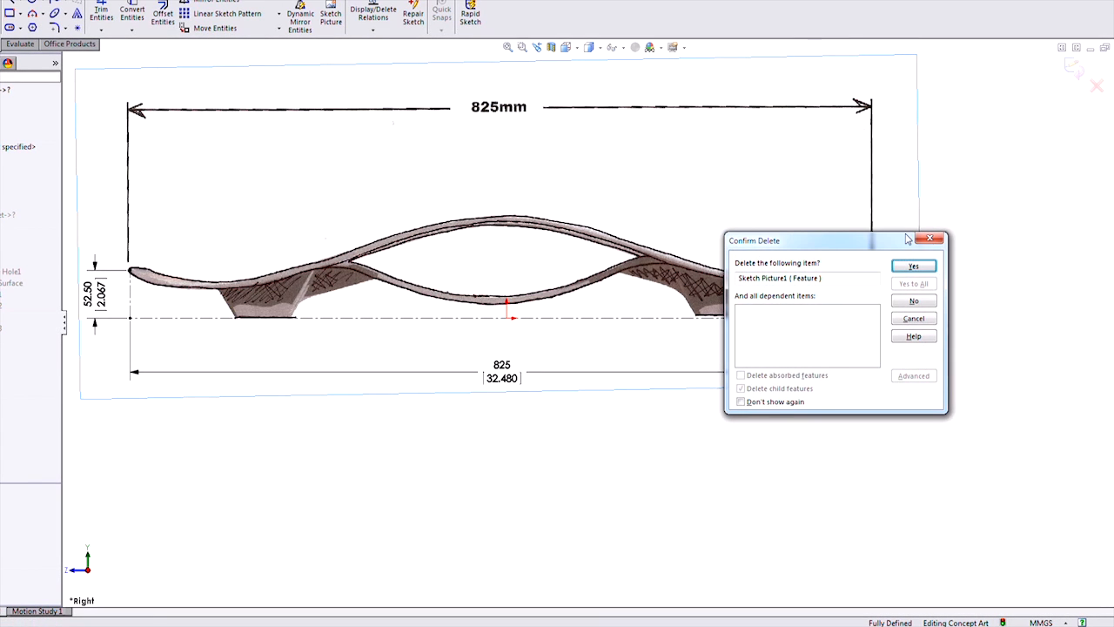
Step: Confirm deleting the first picture and insert the concept-art picture again
left_click(912, 264)
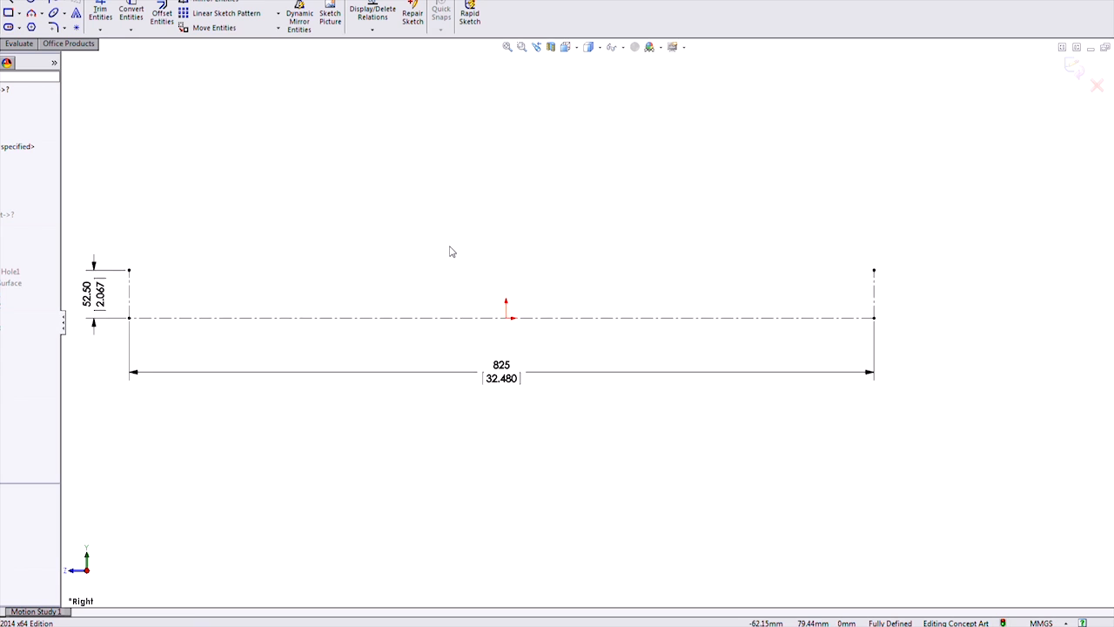
left_click(330, 14)
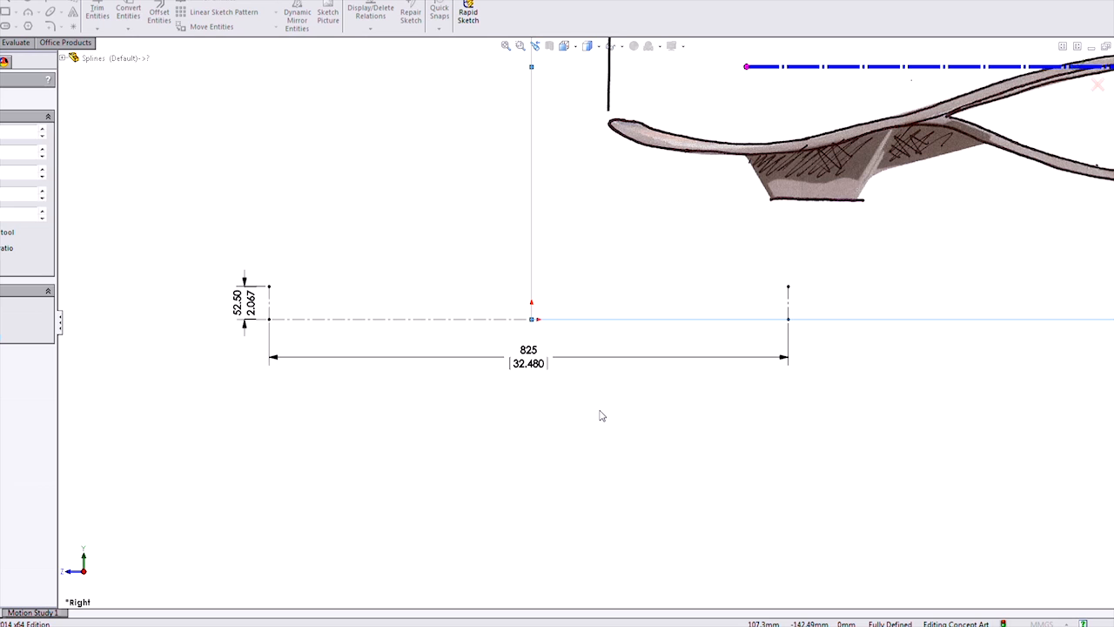
mouse_move(653, 396)
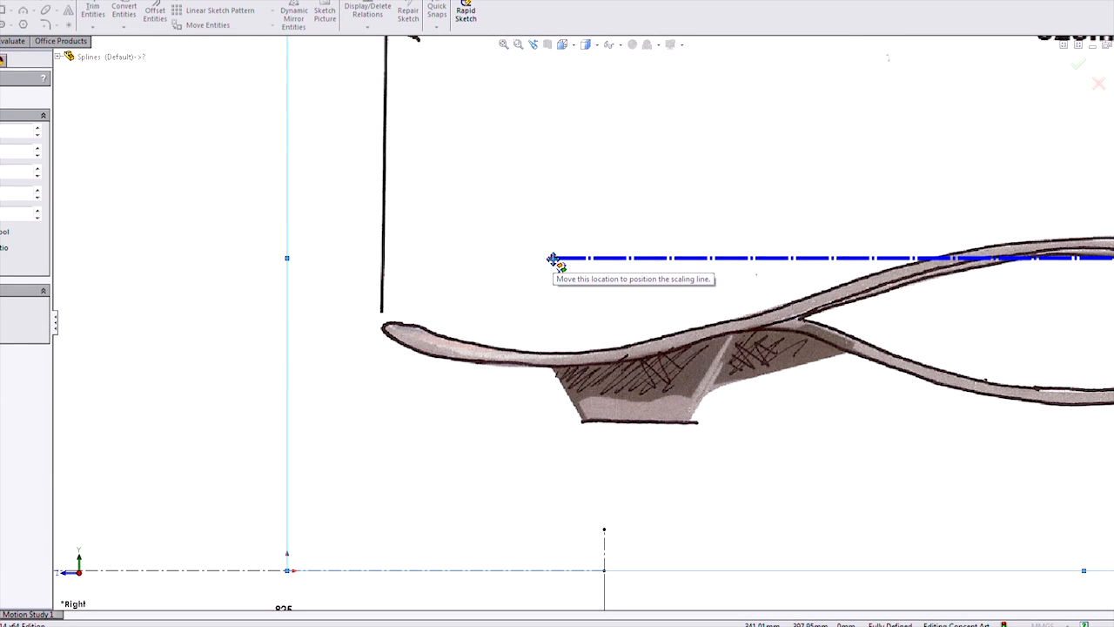
Step: Run the picture's scaling line from one footbed tip to the far tip
left_click_drag(554, 257, 456, 300)
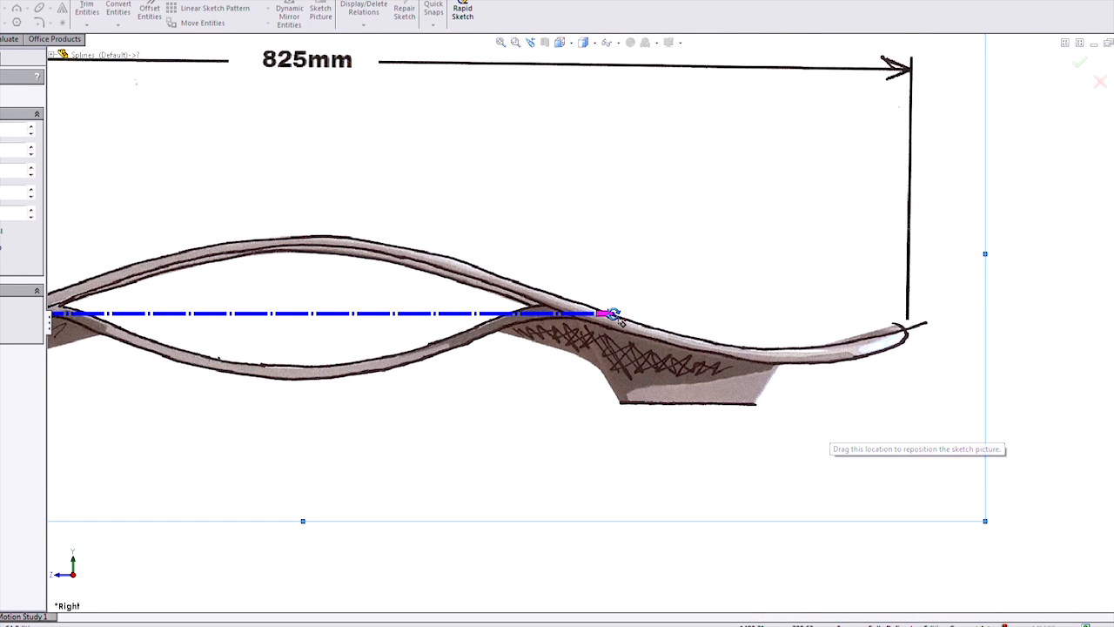
left_click_drag(609, 313, 735, 257)
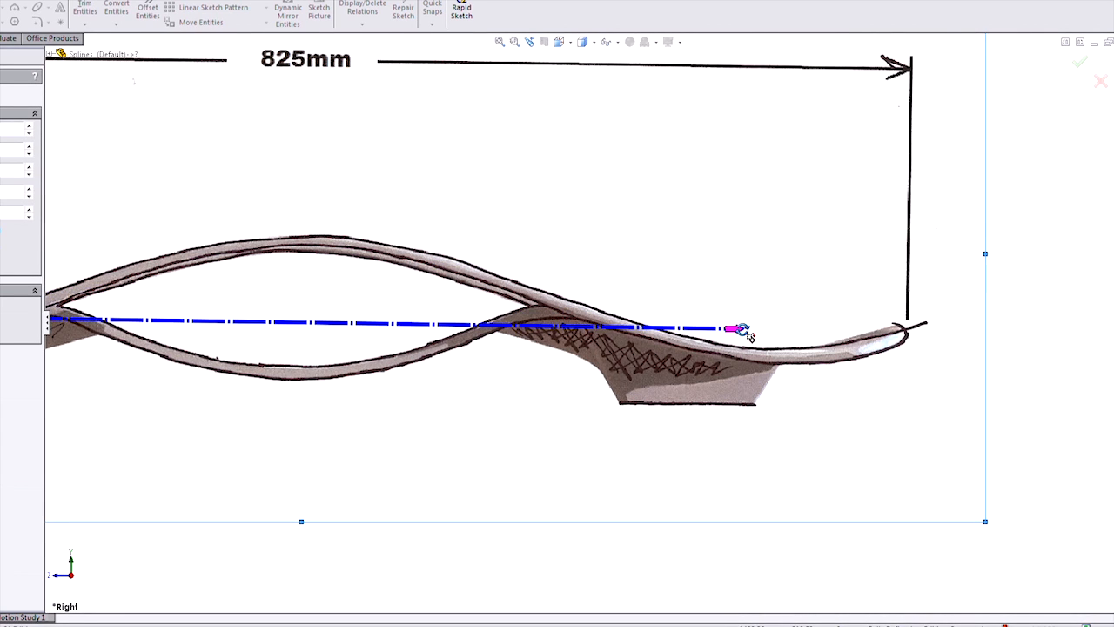
left_click_drag(740, 327, 879, 327)
type("825")
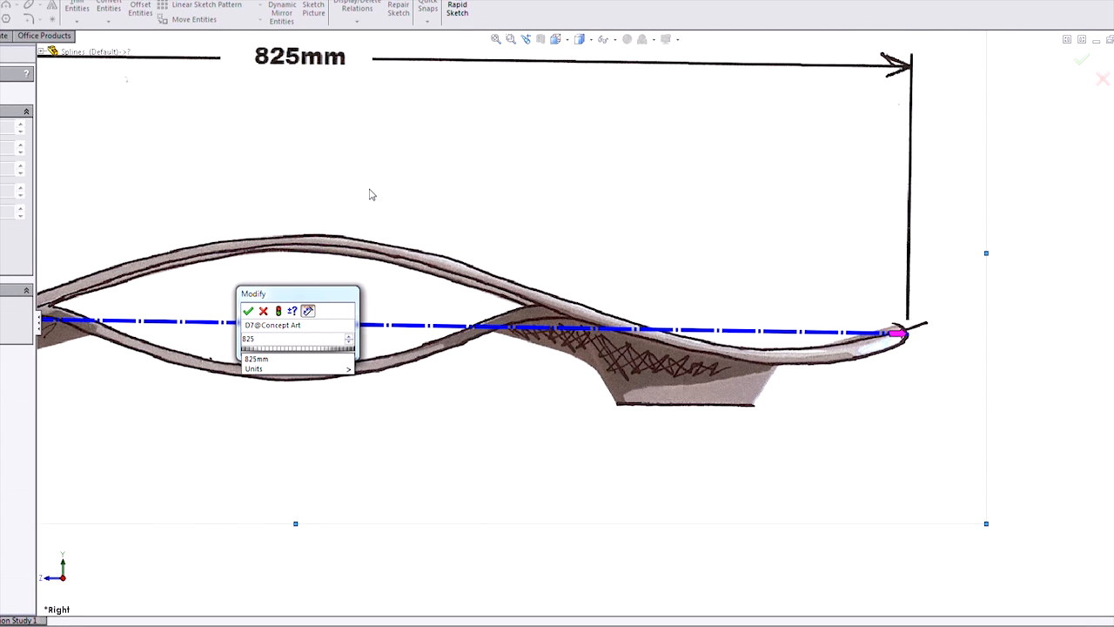
Step: Accept 825 mm as the scaling line length to scale the picture
left_click(247, 310)
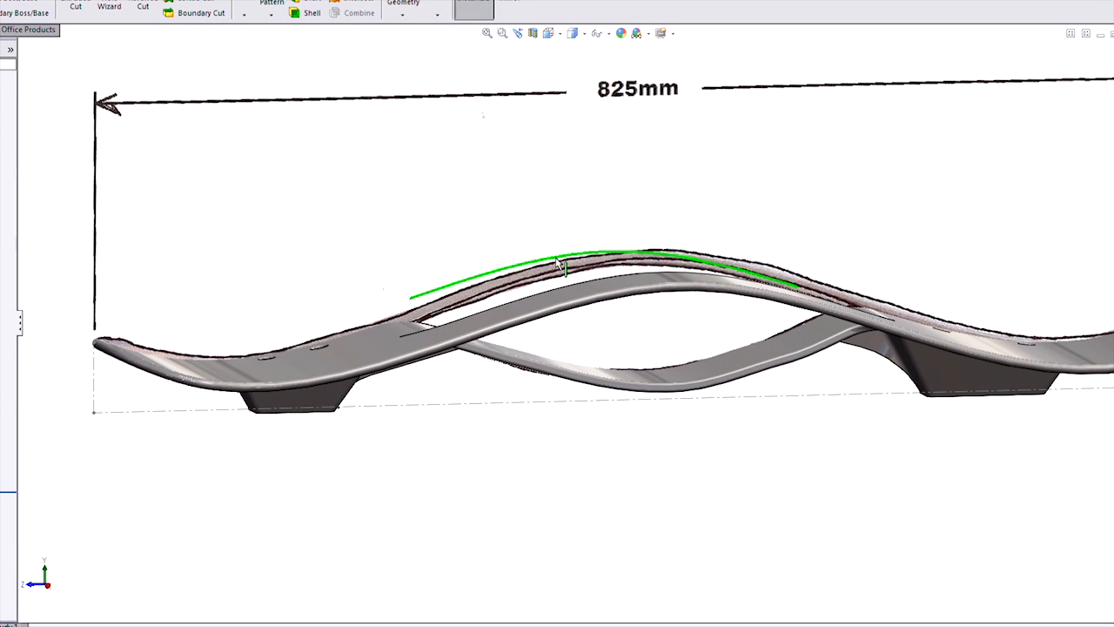
mouse_move(390, 216)
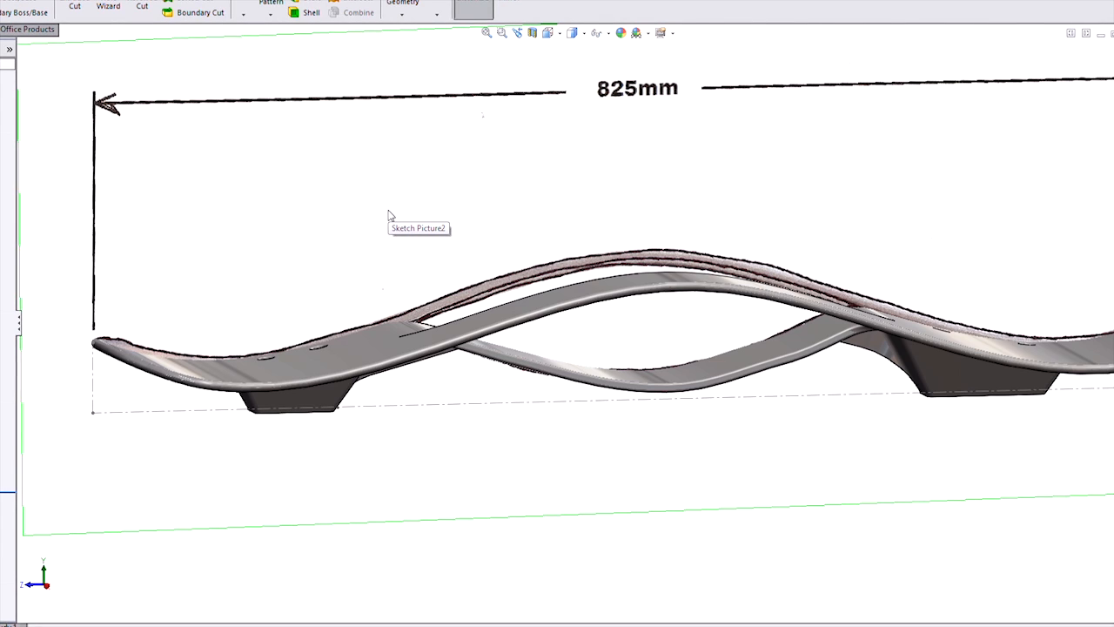